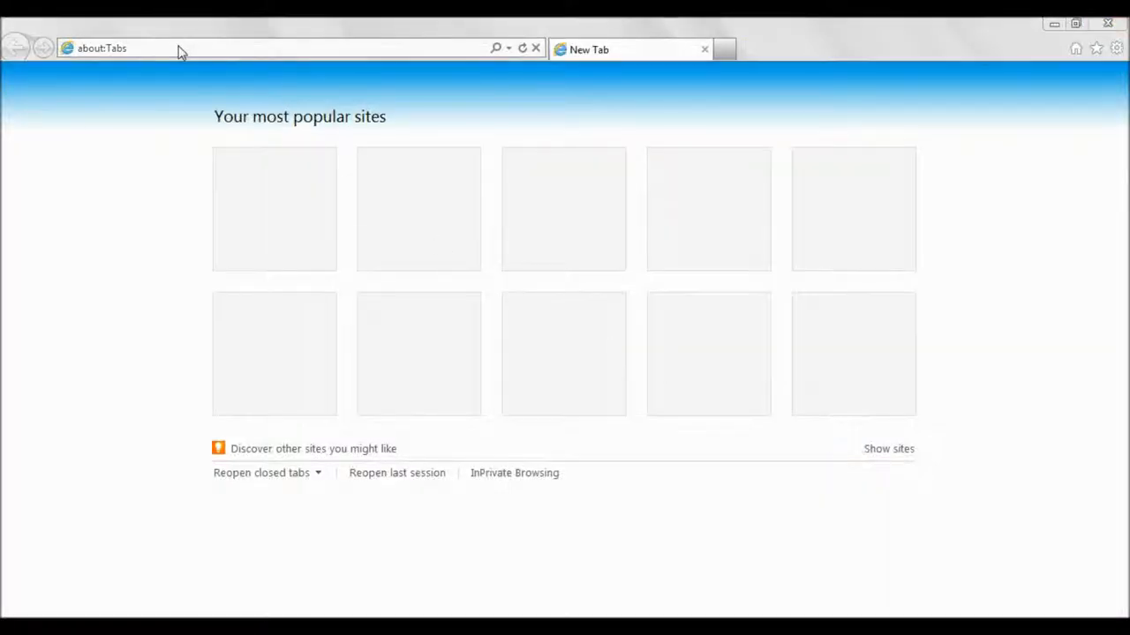
type("ww")
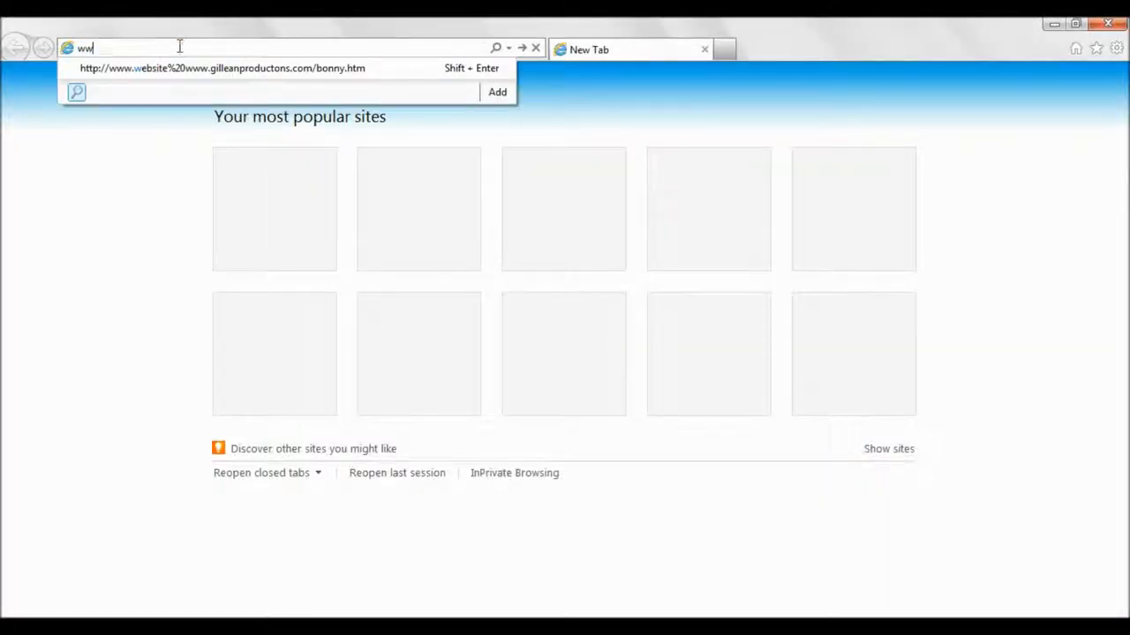
type("www.filmtapestry.com/")
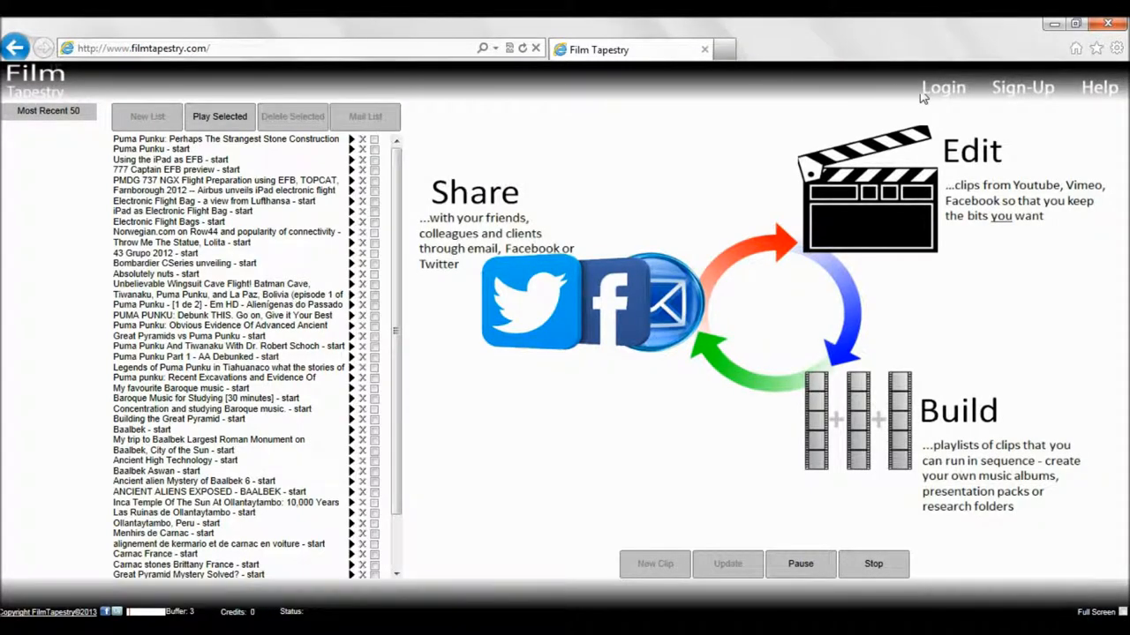
- Log in with the lfm account and open the three-clip 'puma punku' playlist
left_click(942, 88)
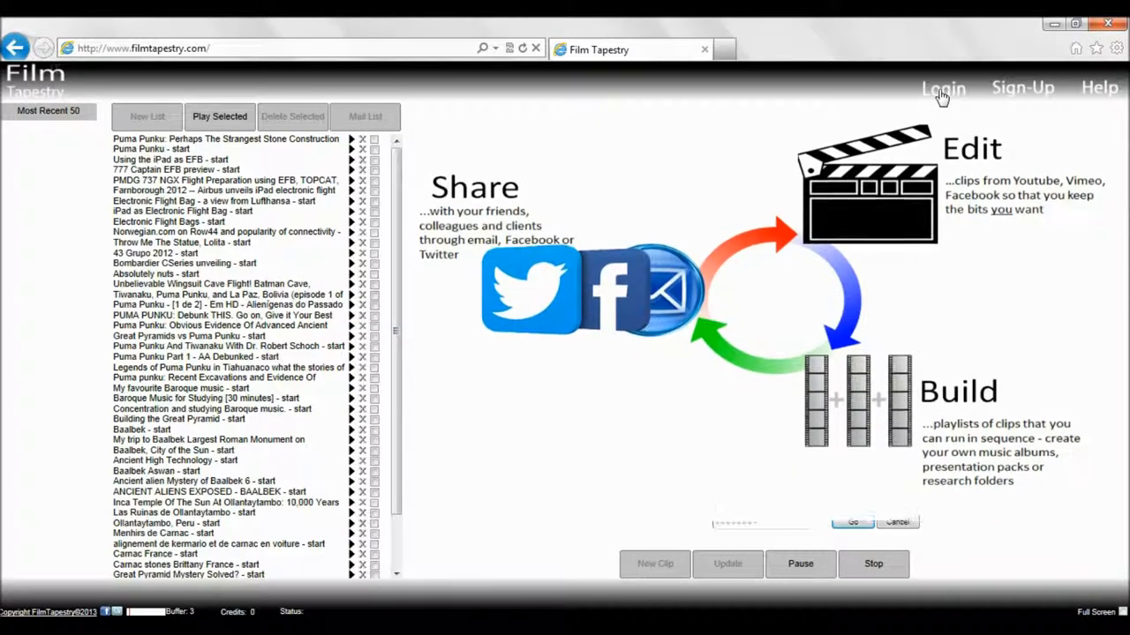
type("lfm")
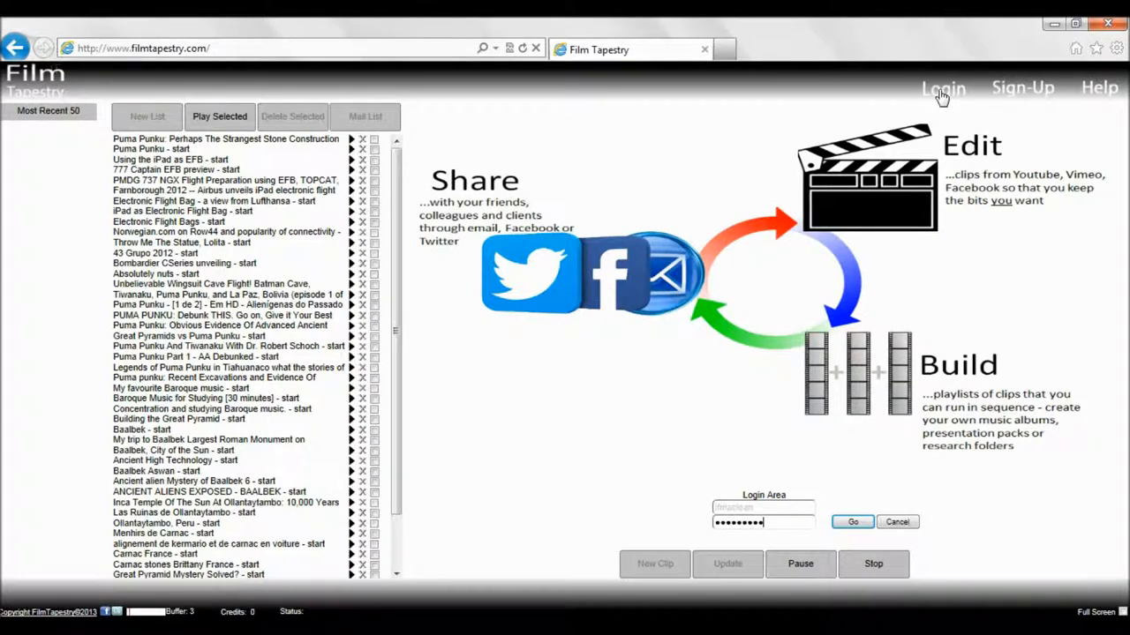
left_click(851, 522)
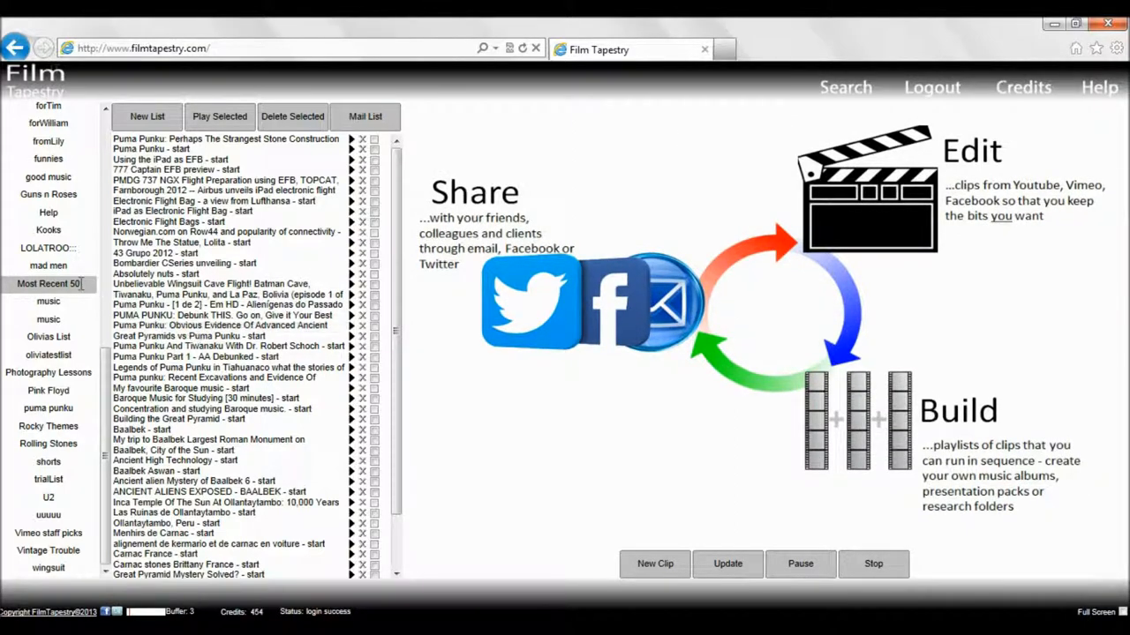
left_click(47, 408)
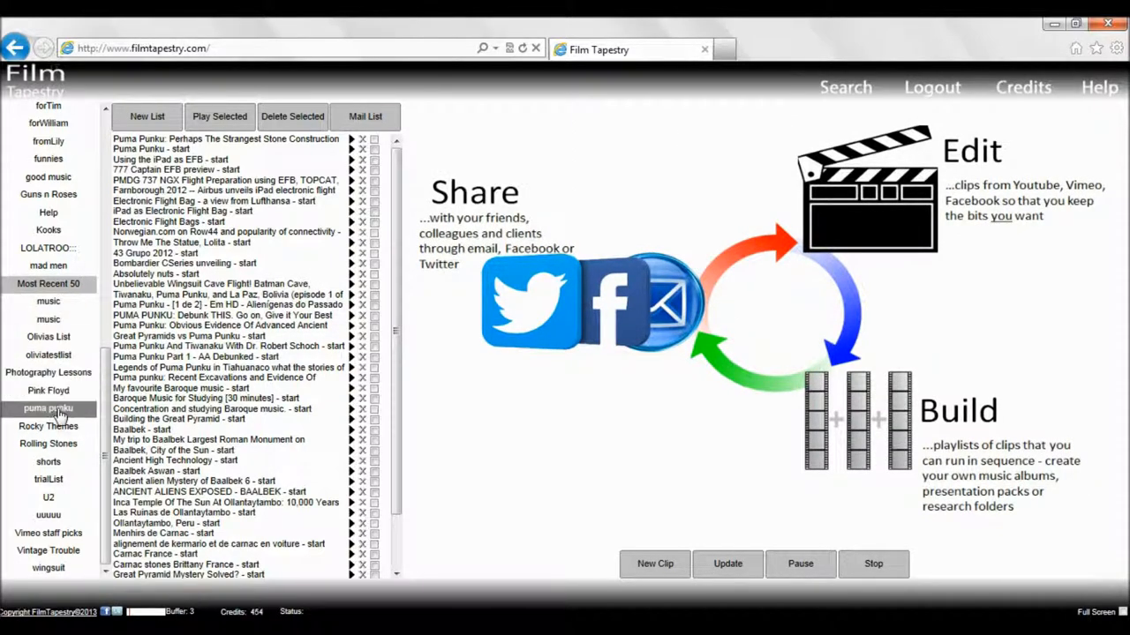
left_click(49, 407)
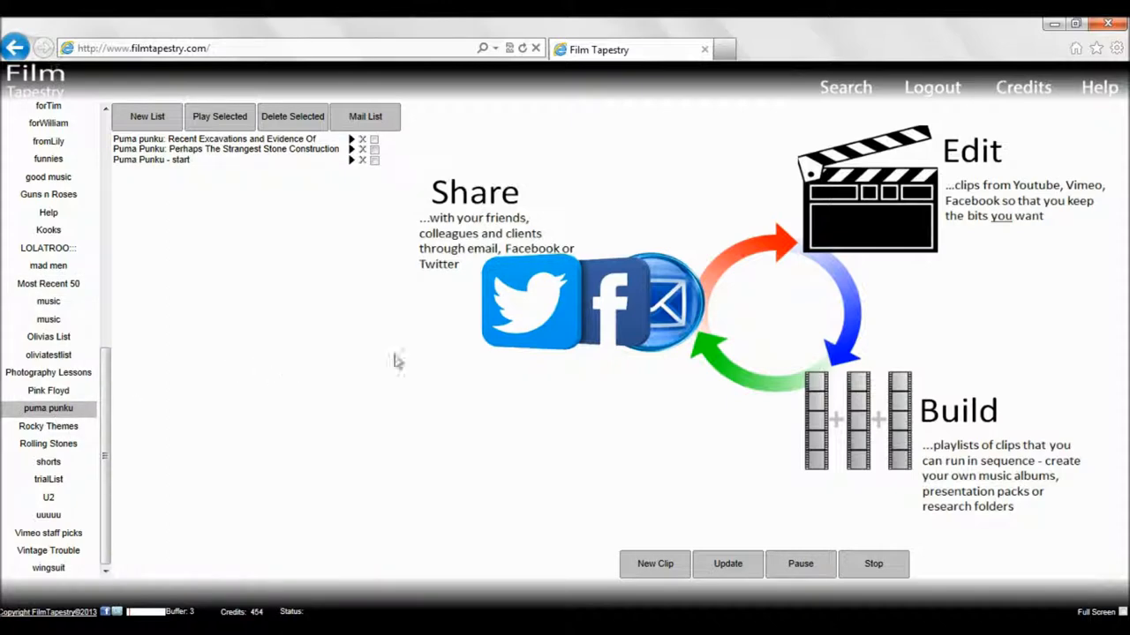
mouse_move(604, 408)
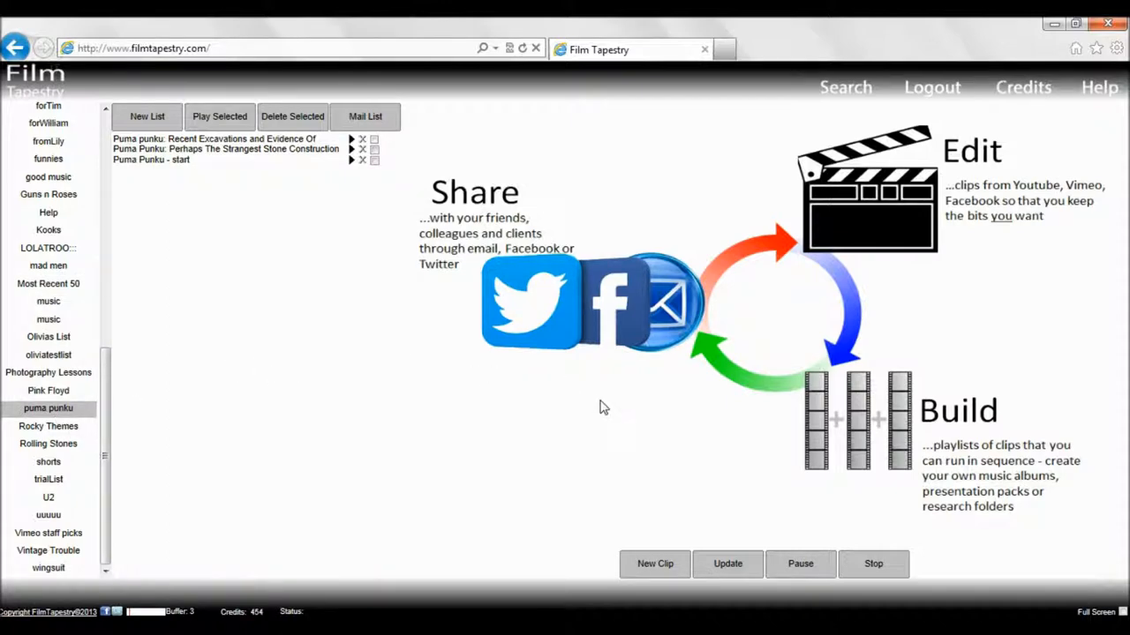
- Show the puma punku list's Current List App Code and select its iframe code
right_click(605, 407)
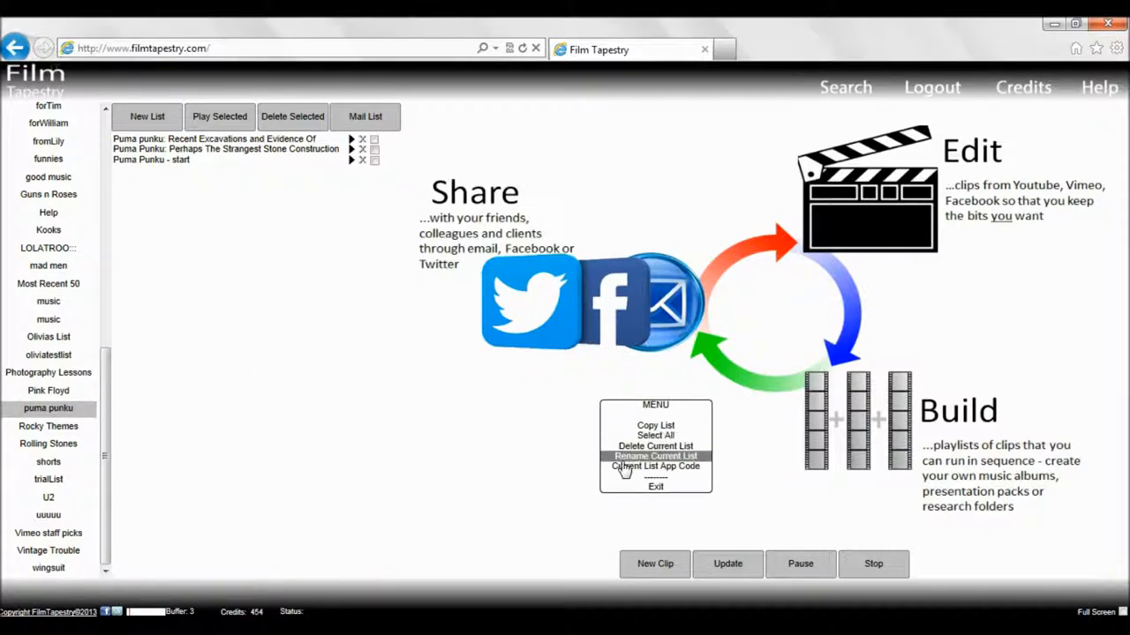
left_click(656, 466)
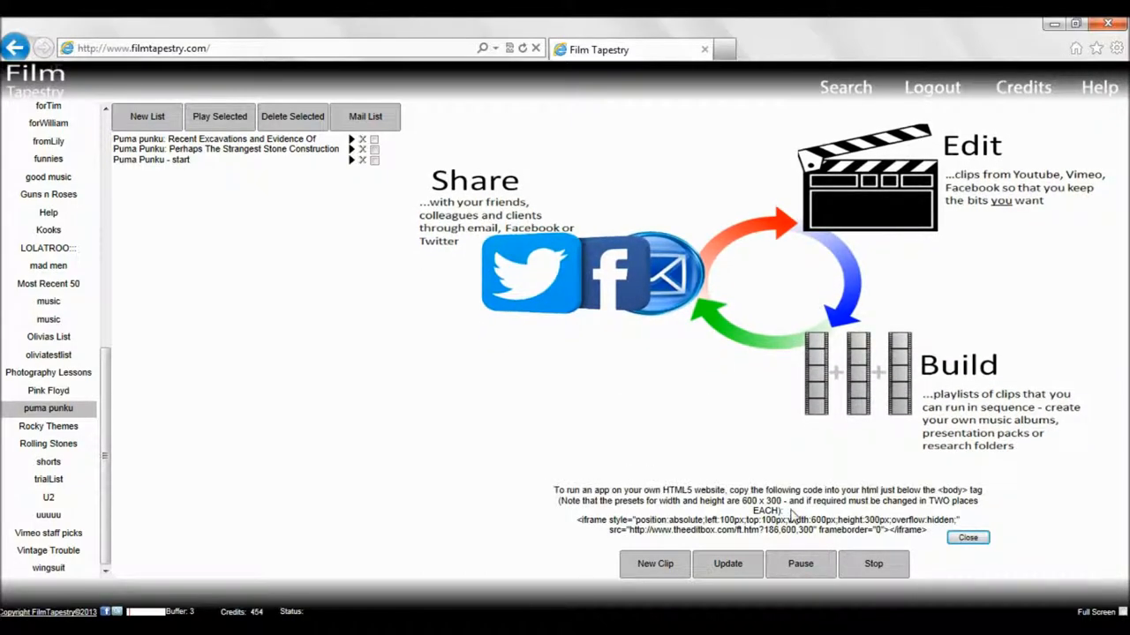
mouse_move(924, 539)
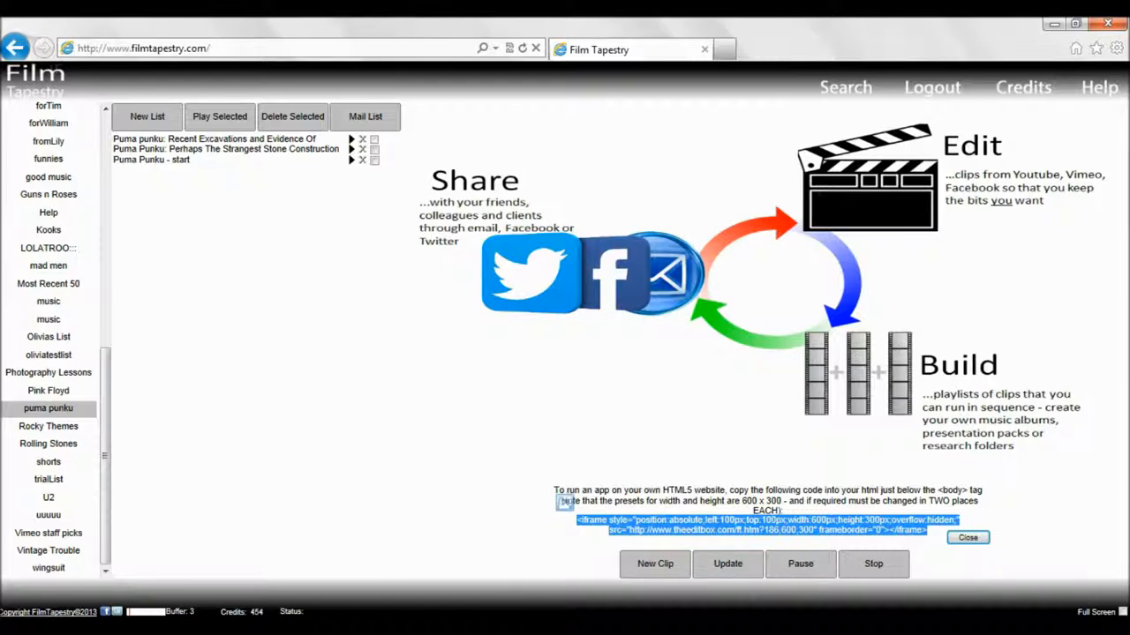
left_click(629, 49)
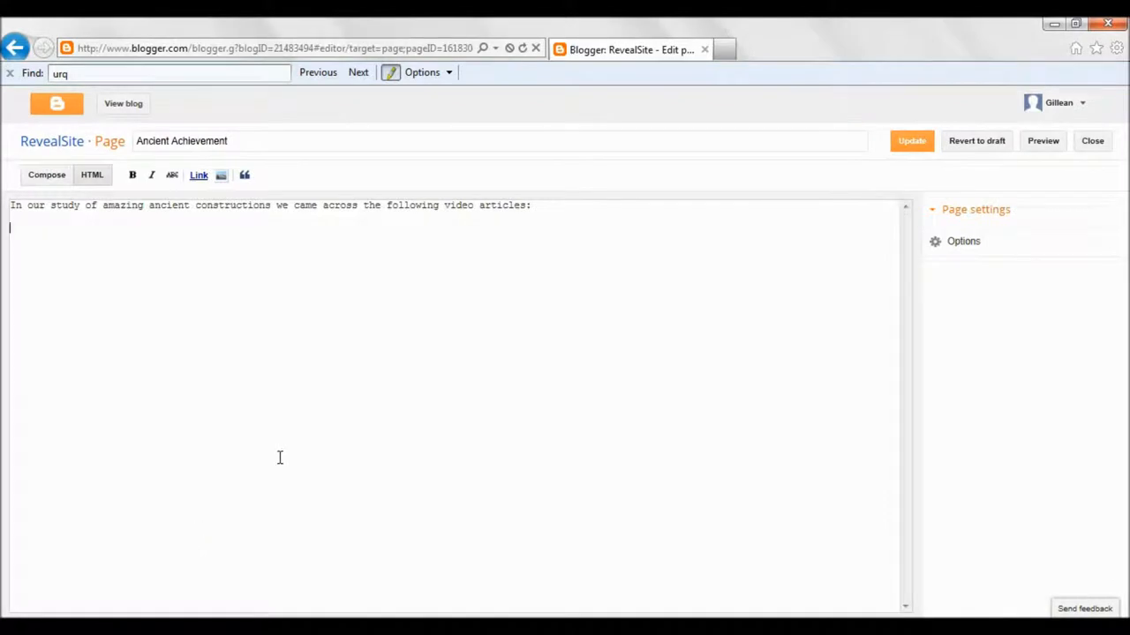
- Paste the 600×300 absolutely positioned iframe under the Ancient Achievement page's intro sentence
type("<iframe style=\"position:absolute;left:100px;top:100px;width:600px;height:300px;overflow:hidden;\" src=\"http://www.theeditbox.com/ft.htm?186,600,300\" frameborder=\"0\"></iframe>")
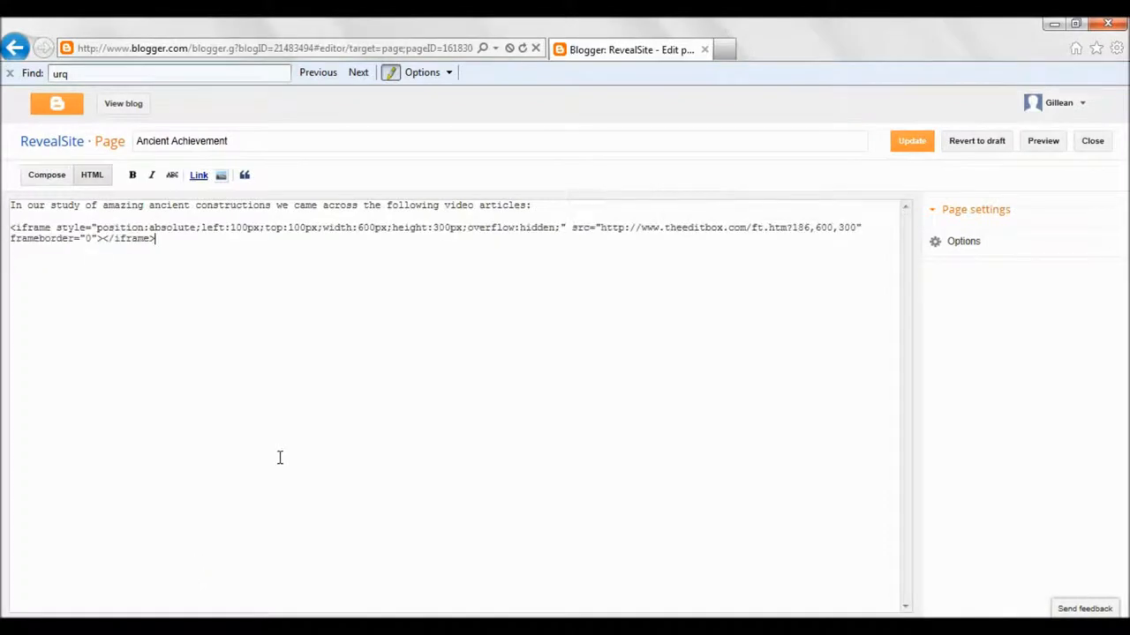
mouse_move(743, 343)
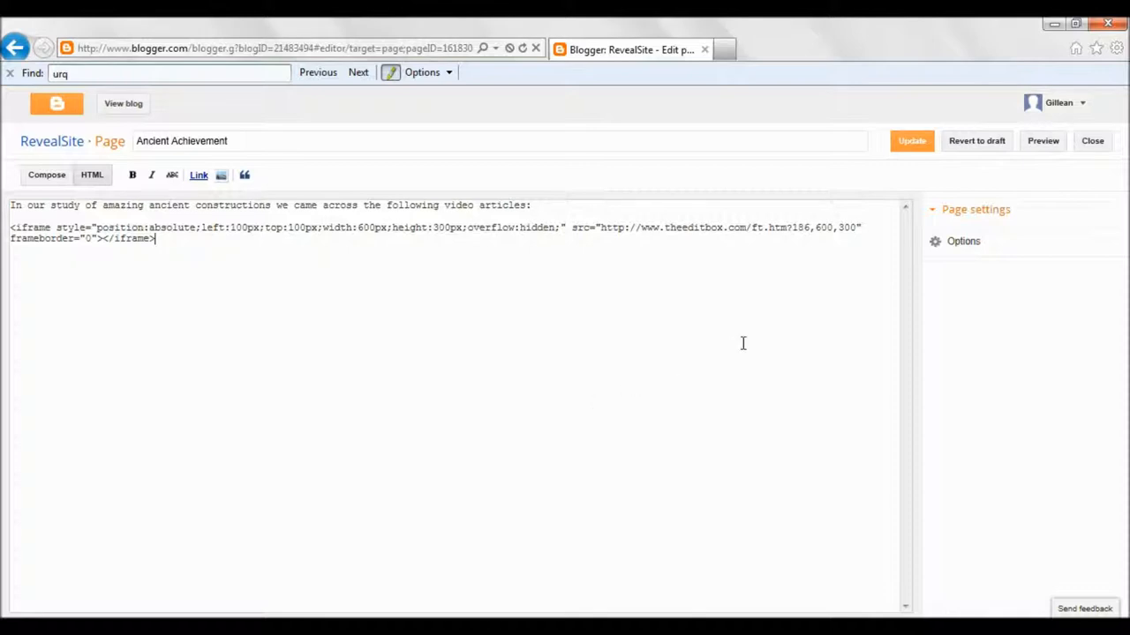
mouse_move(202, 328)
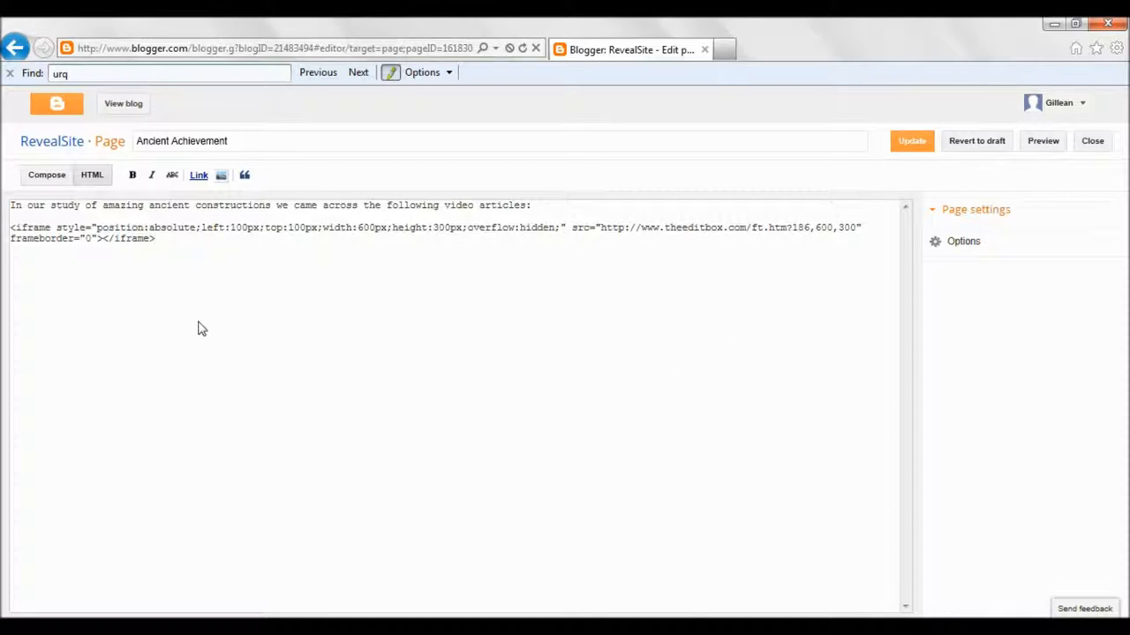
left_click(46, 175)
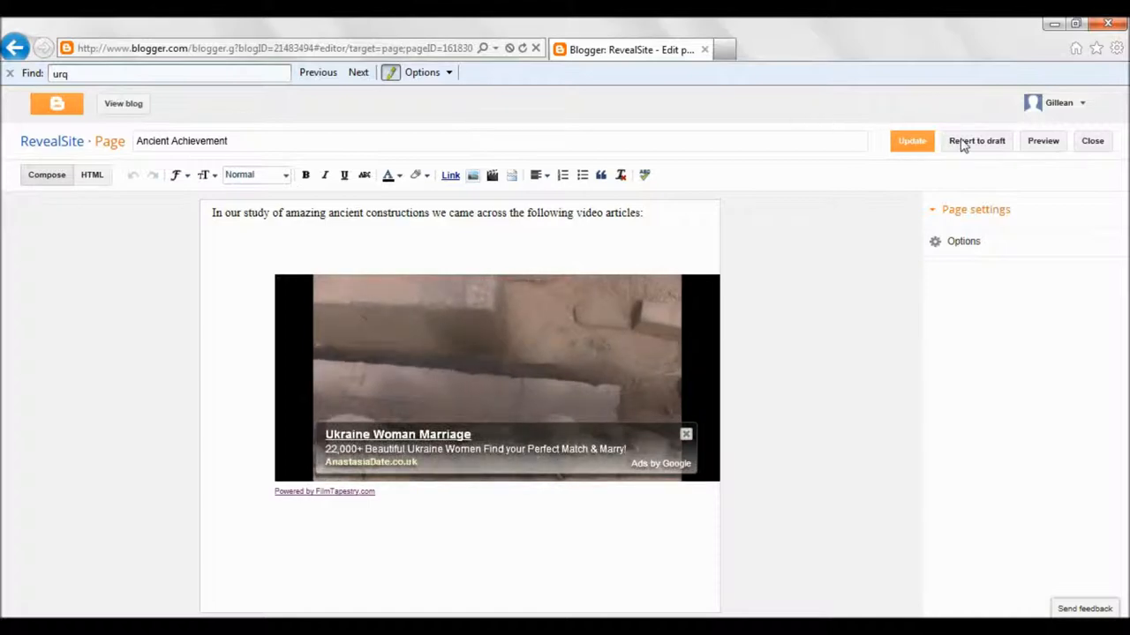
- Update the Ancient Achievement page with its embedded Film Tapestry player
left_click(1043, 140)
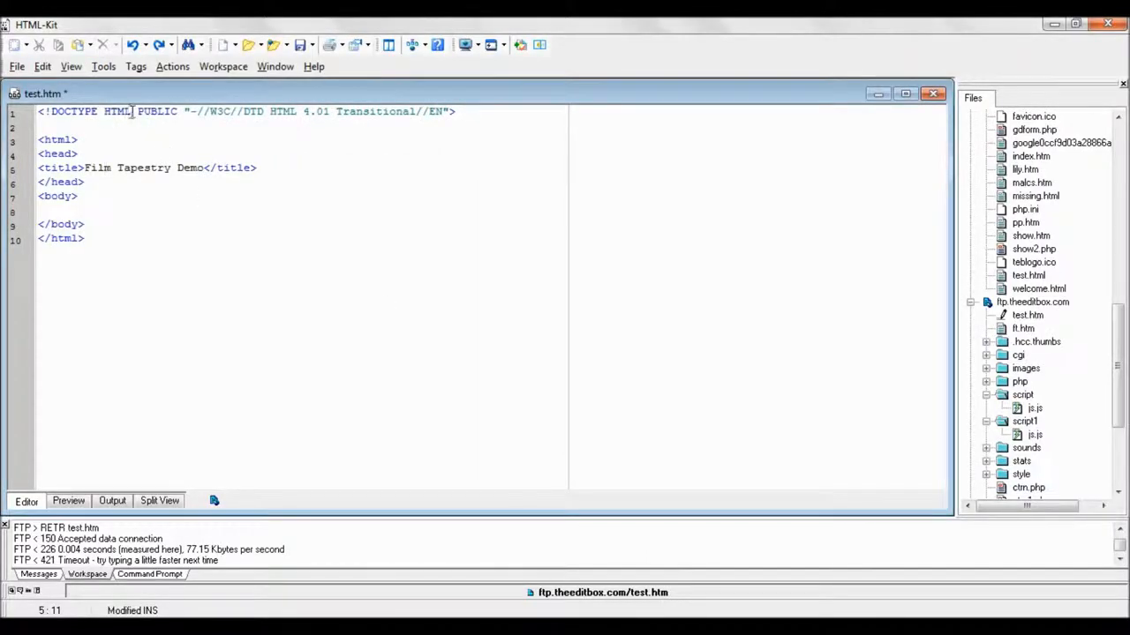
- Remove the HTML 4.01 Transitional details from test.htm's doctype, leaving the HTML5 form
left_click_drag(133, 111, 454, 111)
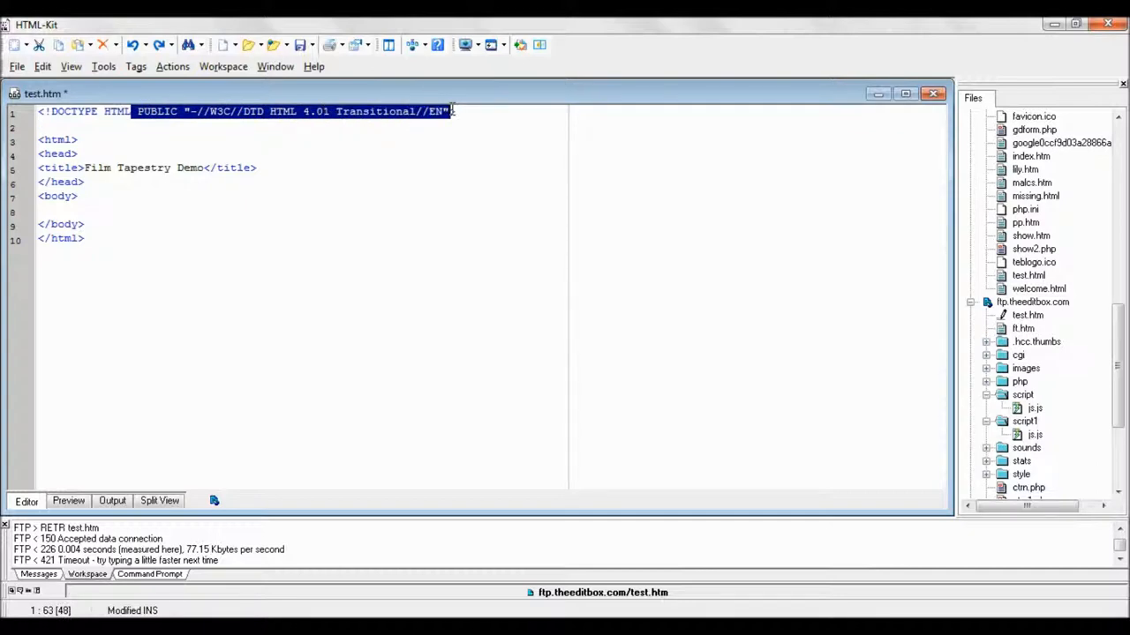
key("Delete")
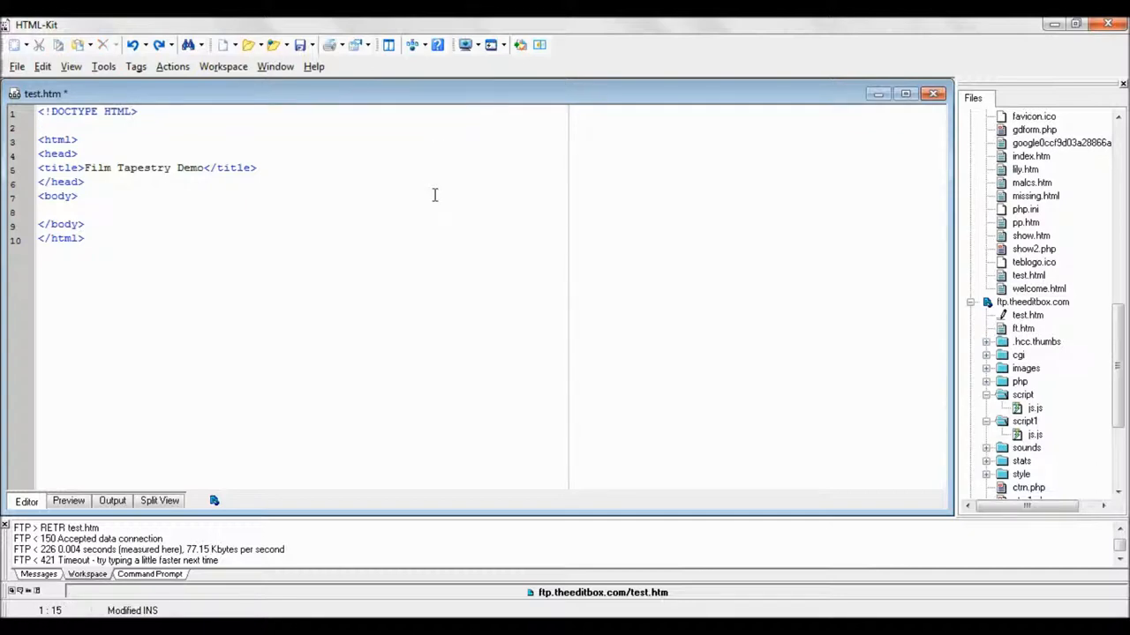
left_click(39, 210)
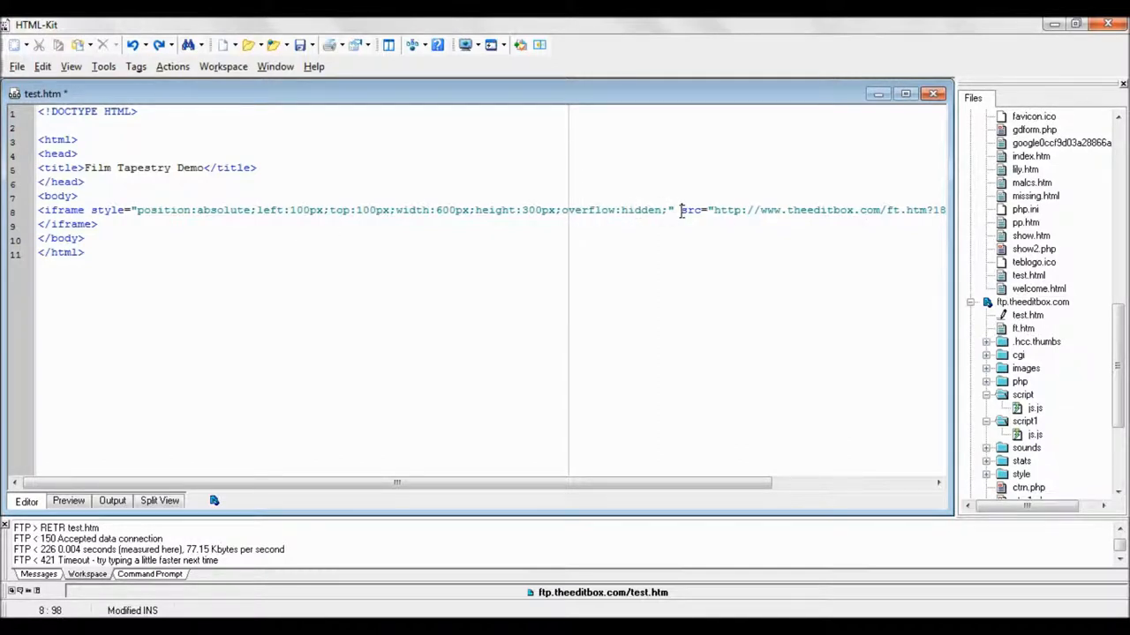
- Move the iframe's src and frameborder attributes onto a second line
key("Enter")
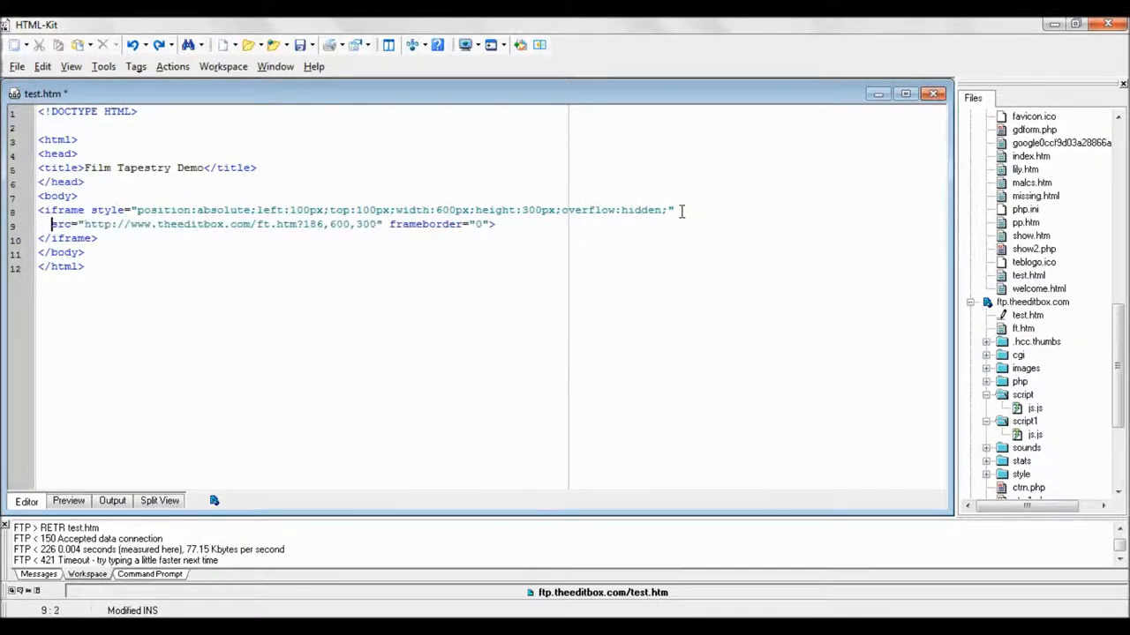